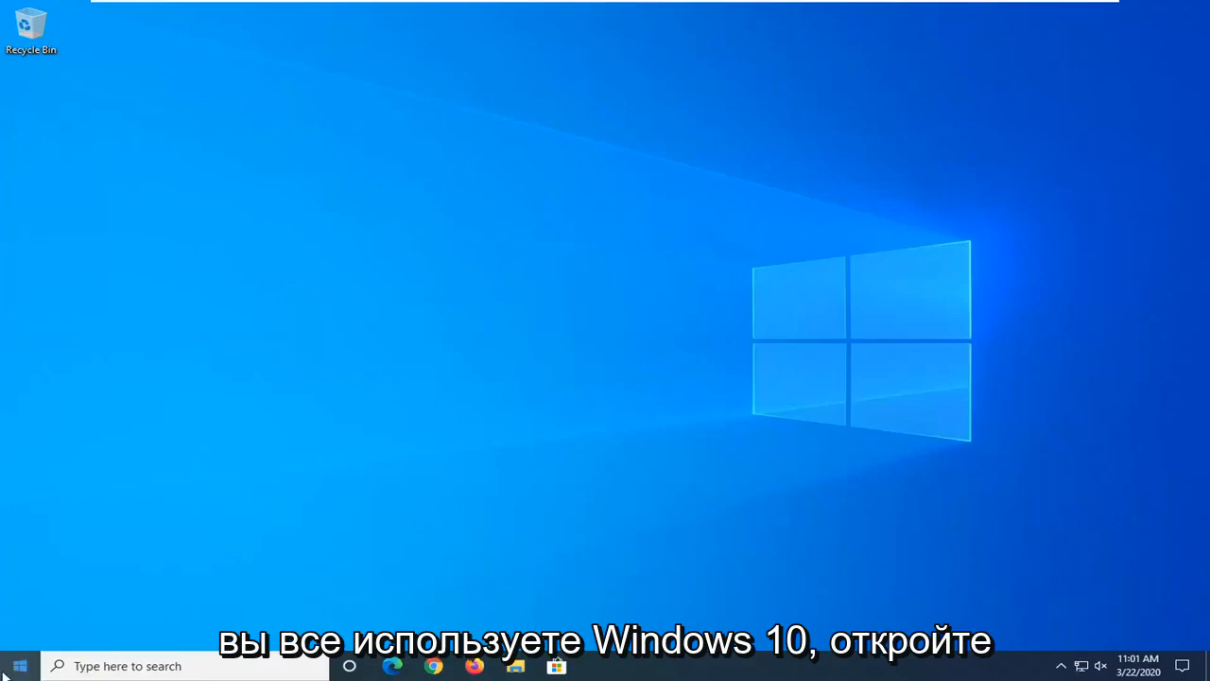
# - Search for 'network reset' from Start and open the Network reset settings page
pyautogui.write('net')
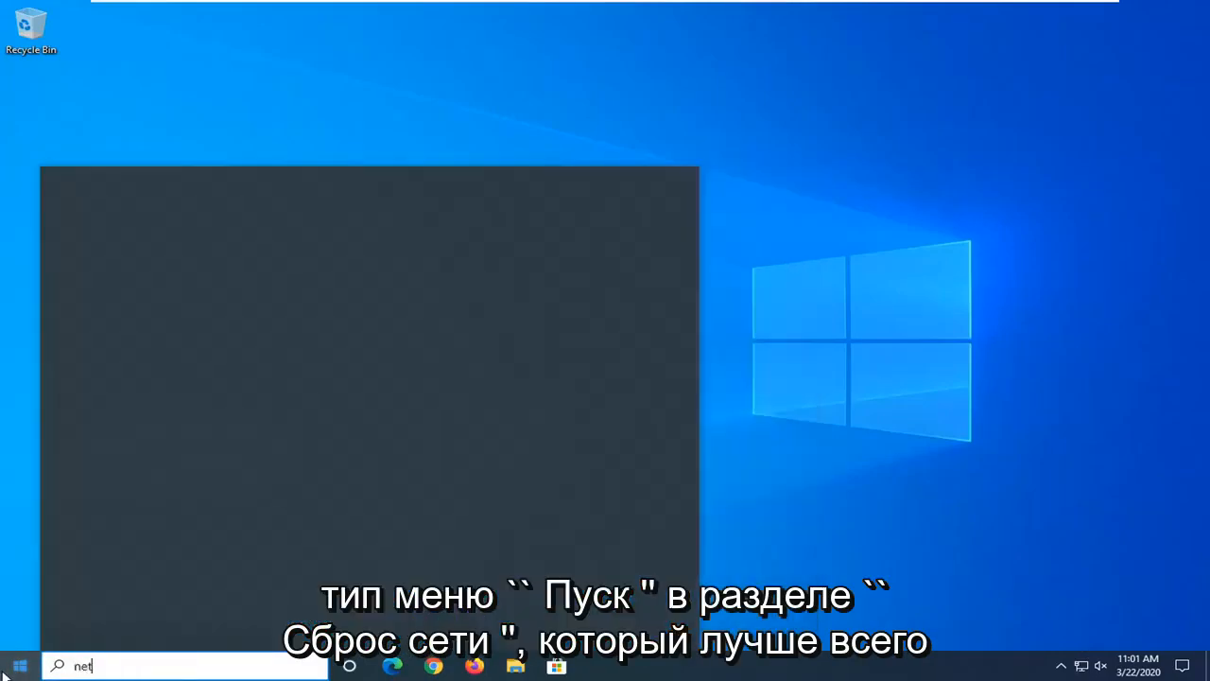
pyautogui.write('w')
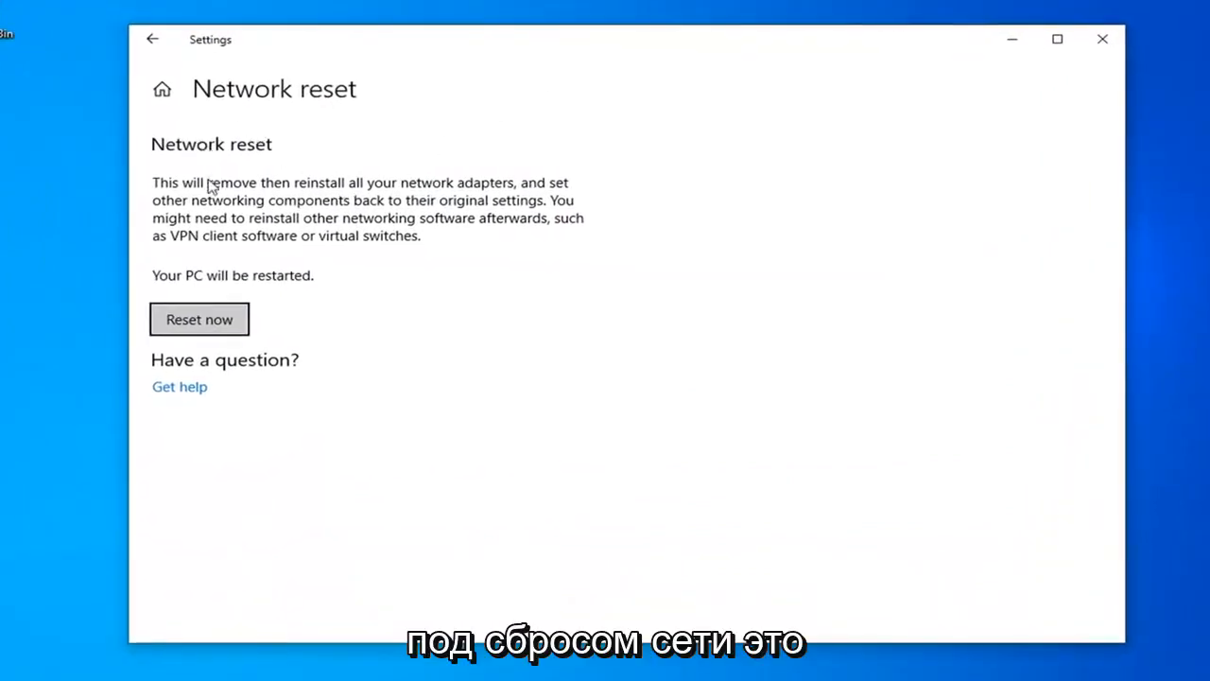
pyautogui.moveTo(282, 199)
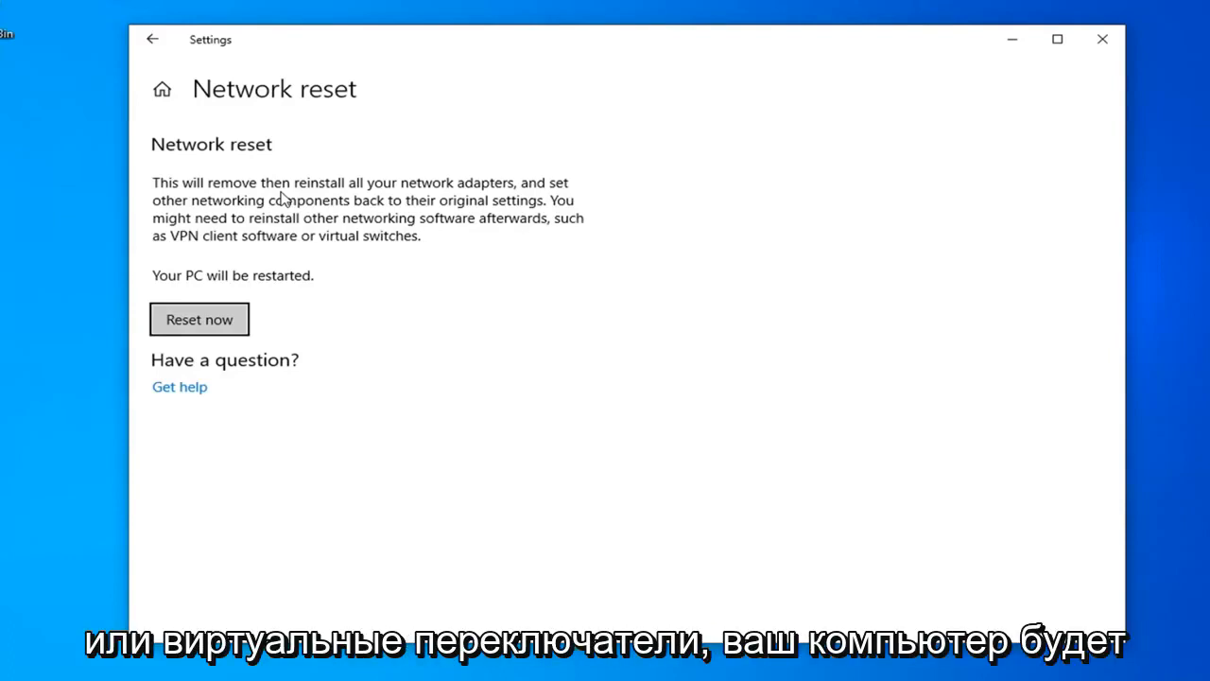
pyautogui.moveTo(267, 305)
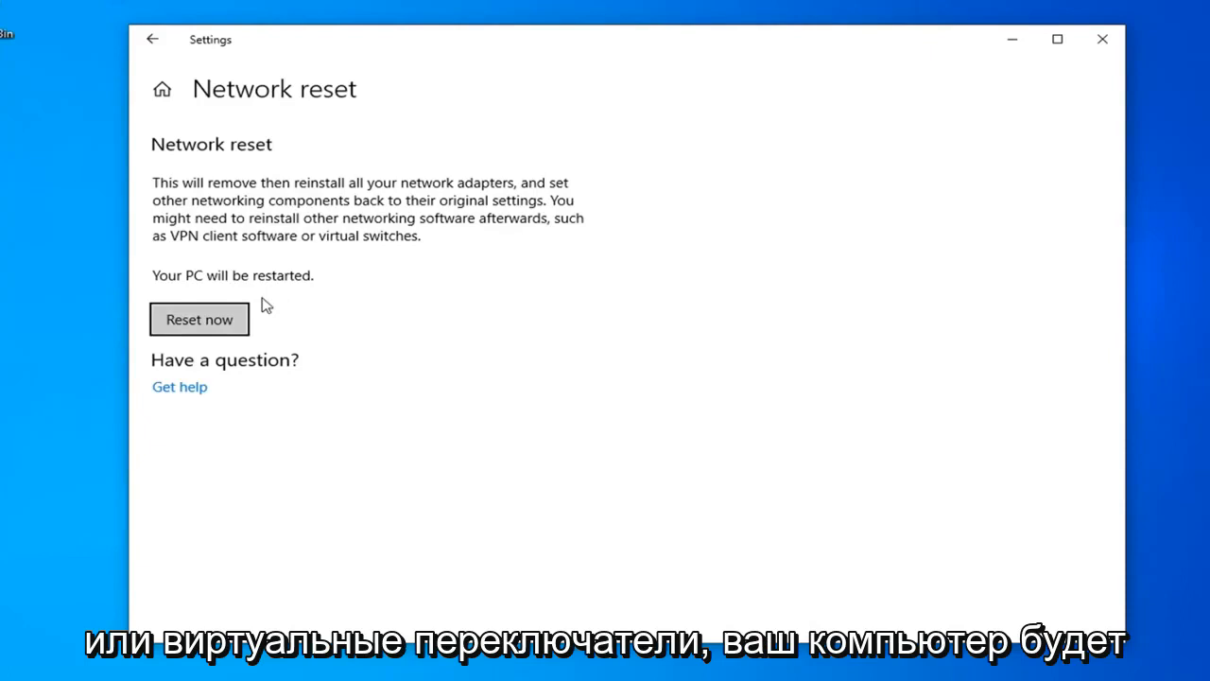
# - Confirm Reset now with Yes and dismiss the five-minute sign-out notice
pyautogui.click(199, 318)
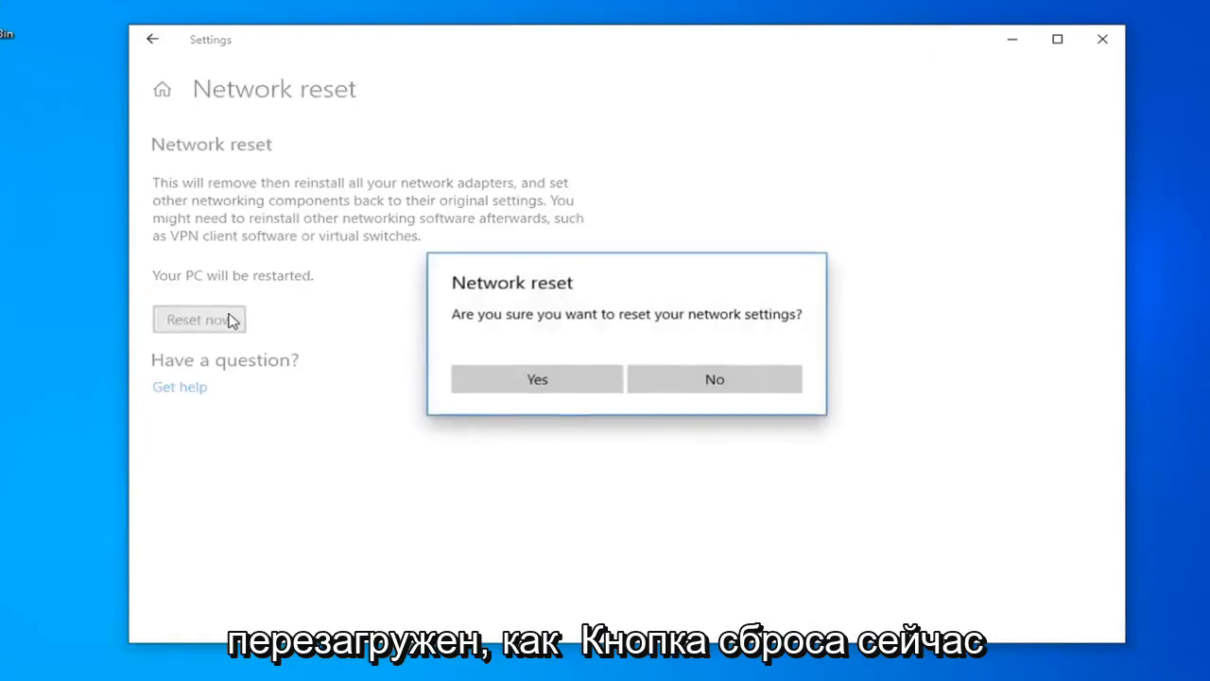
pyautogui.moveTo(692, 326)
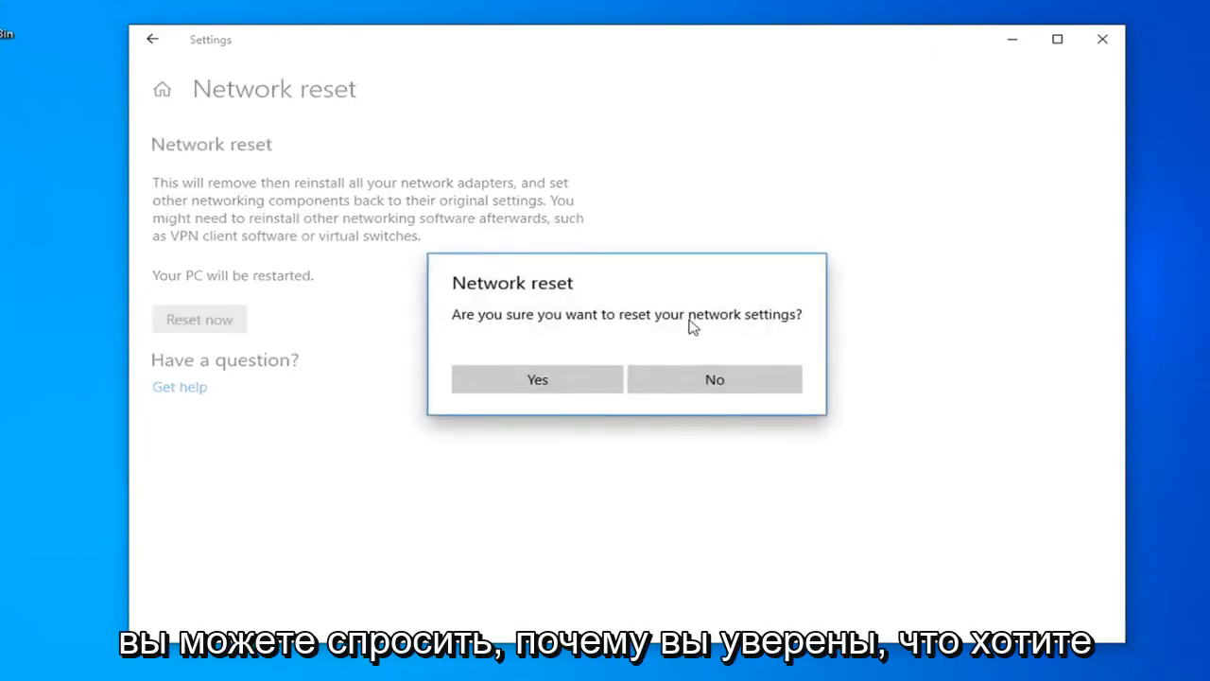
pyautogui.click(536, 379)
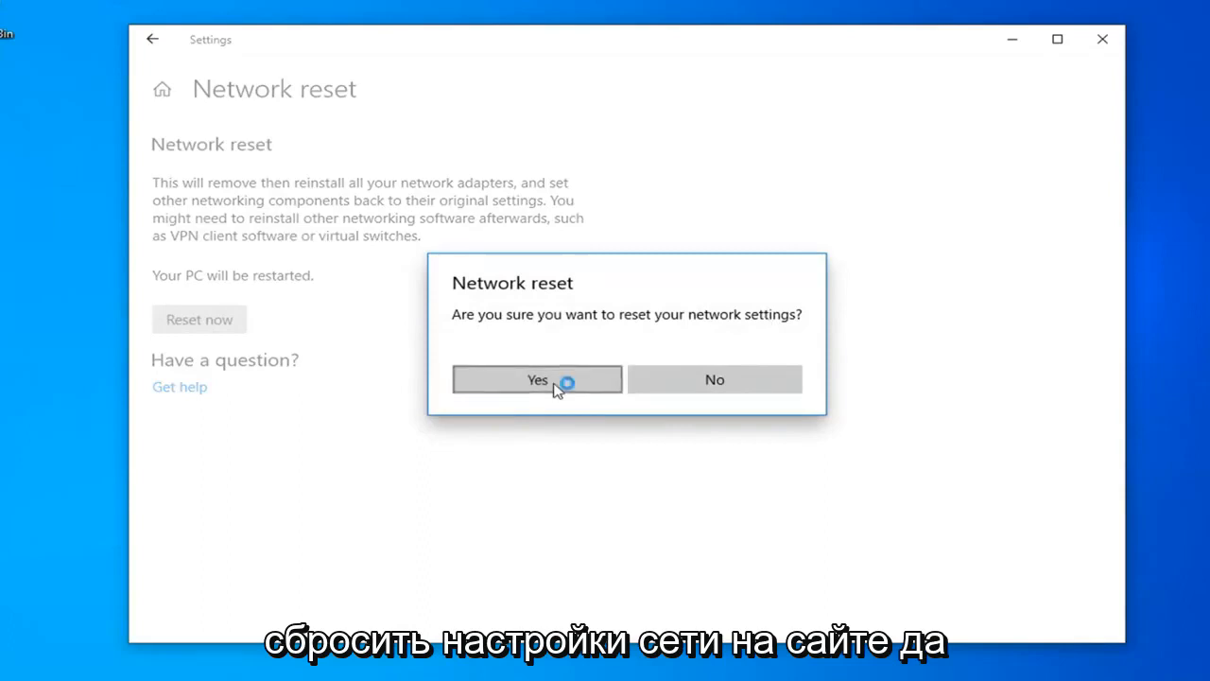
pyautogui.click(537, 379)
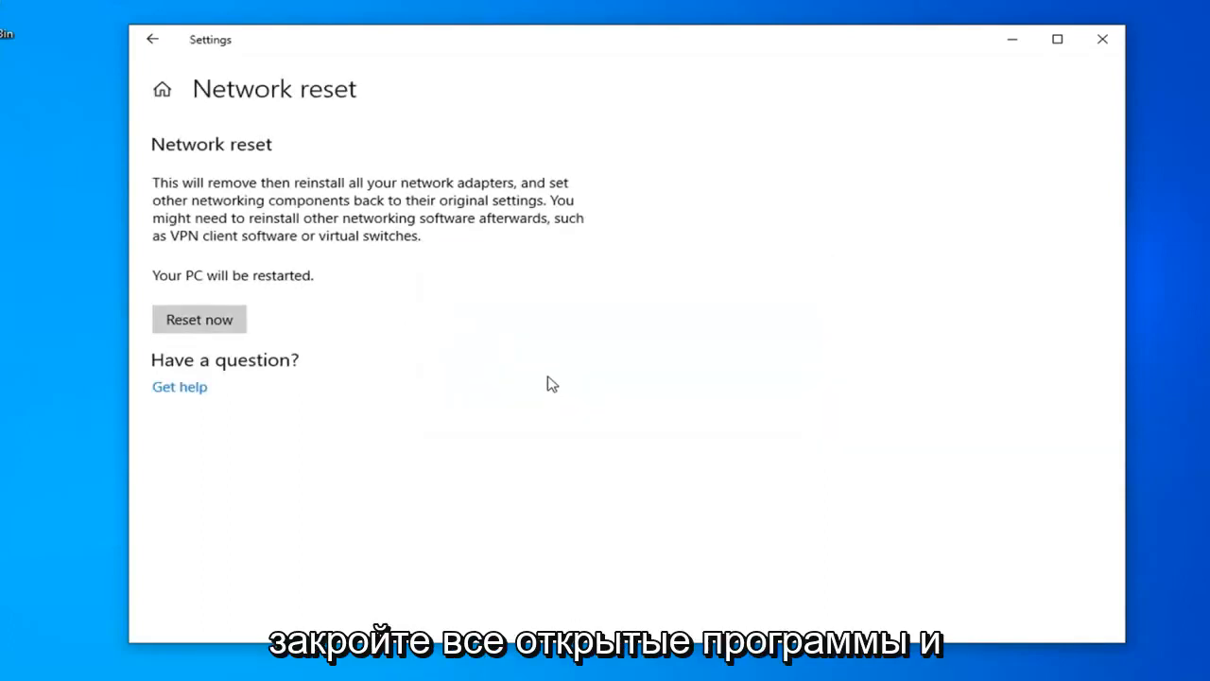
pyautogui.click(198, 319)
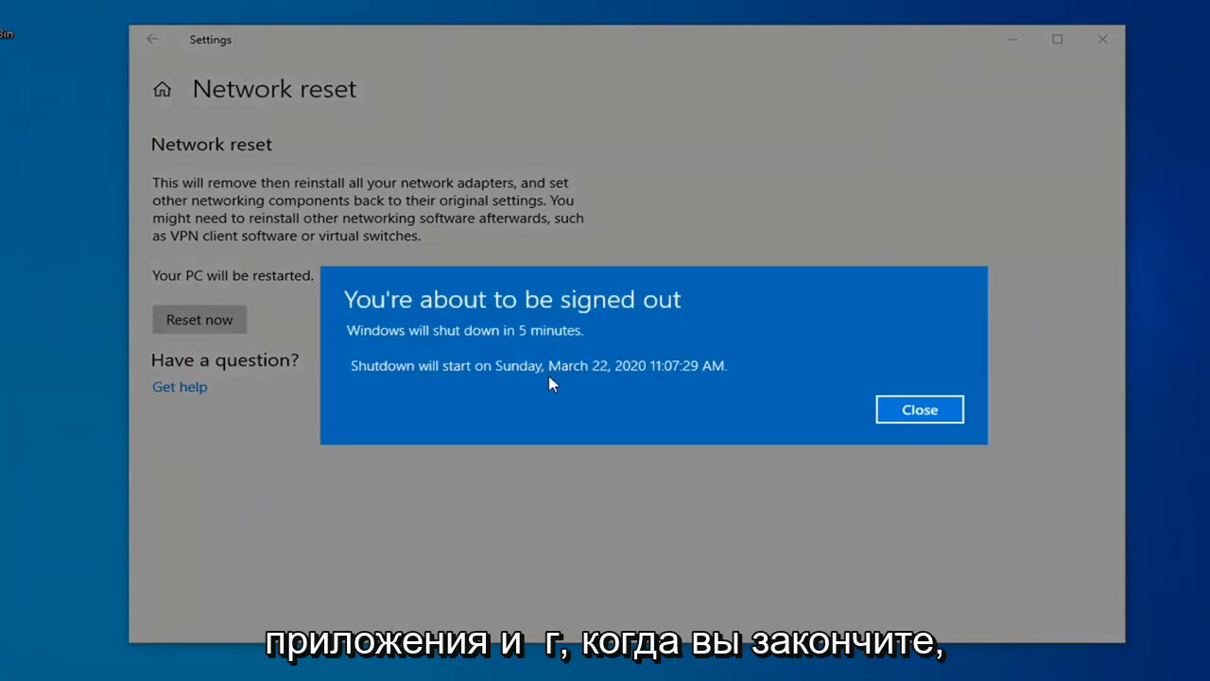
pyautogui.moveTo(377, 406)
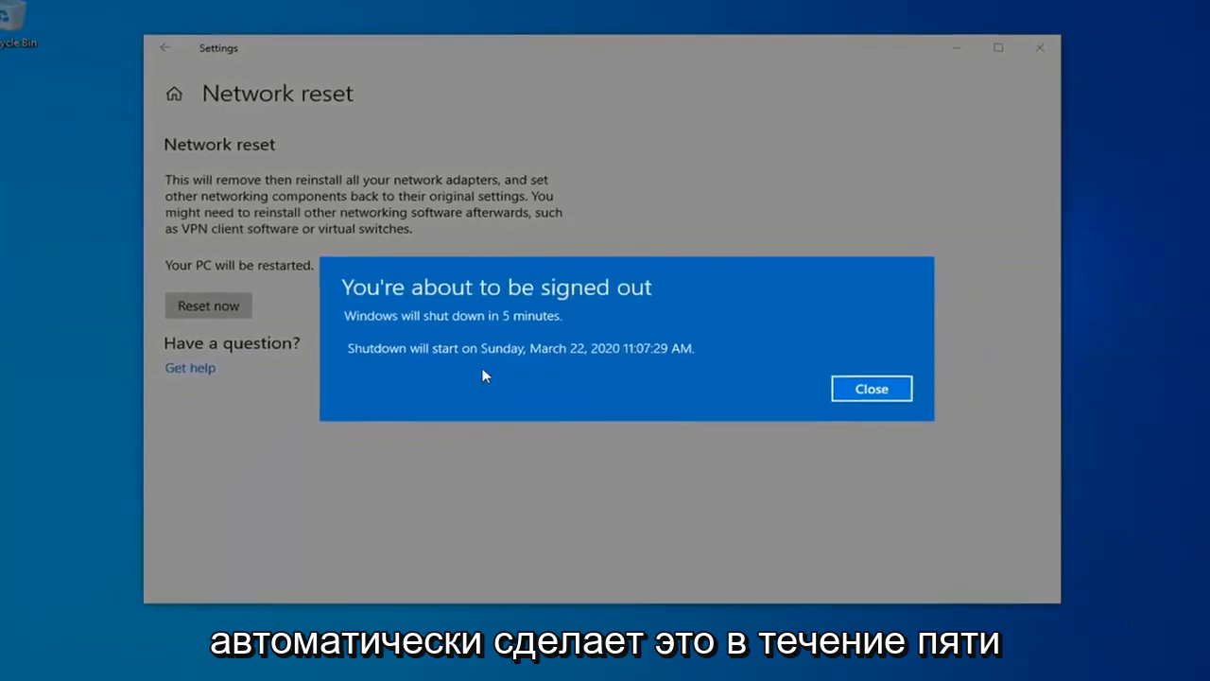
pyautogui.click(871, 387)
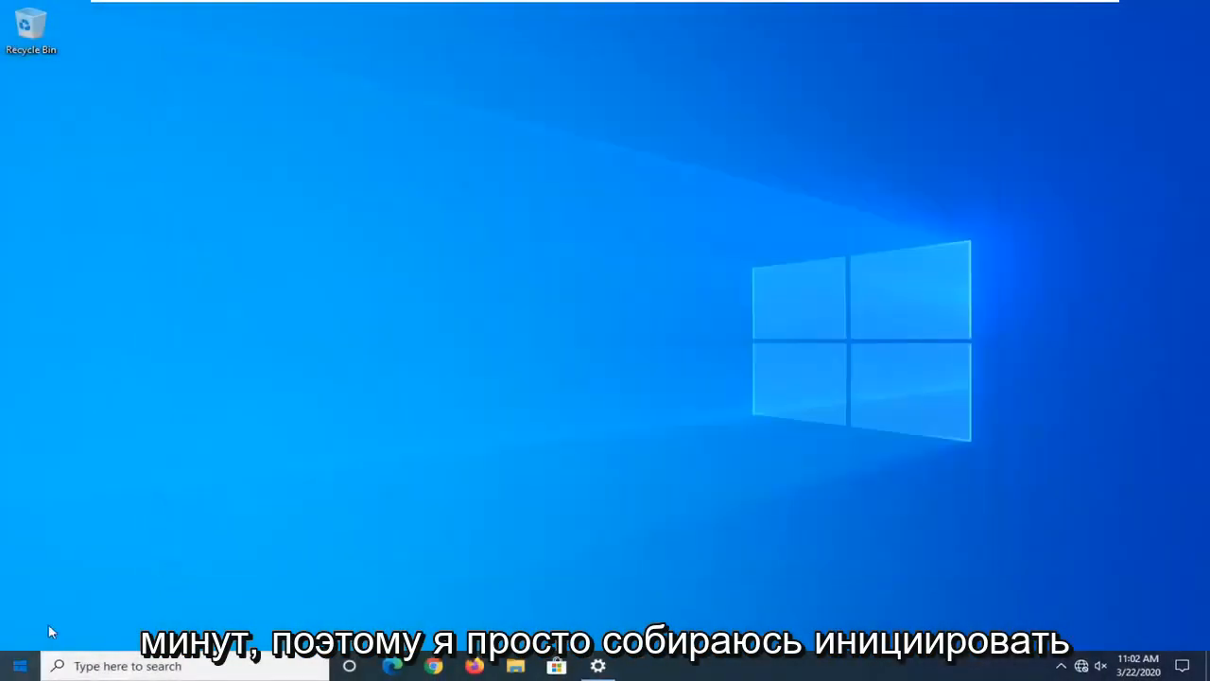
pyautogui.click(19, 665)
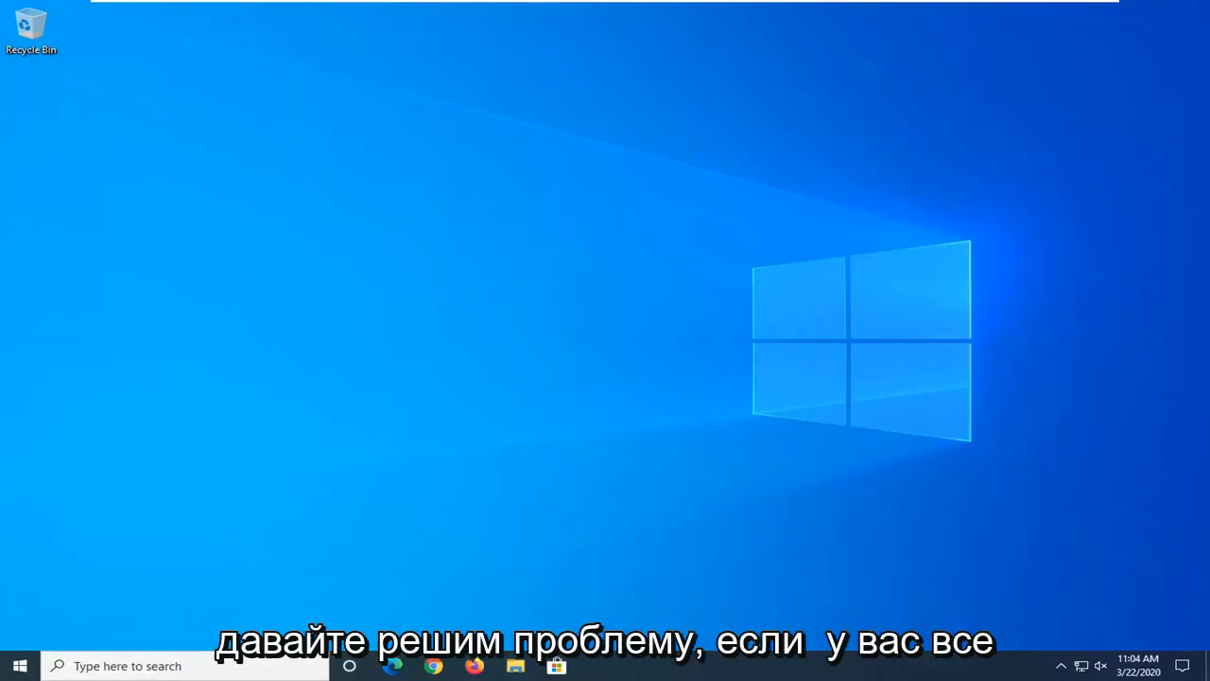
pyautogui.moveTo(314, 331)
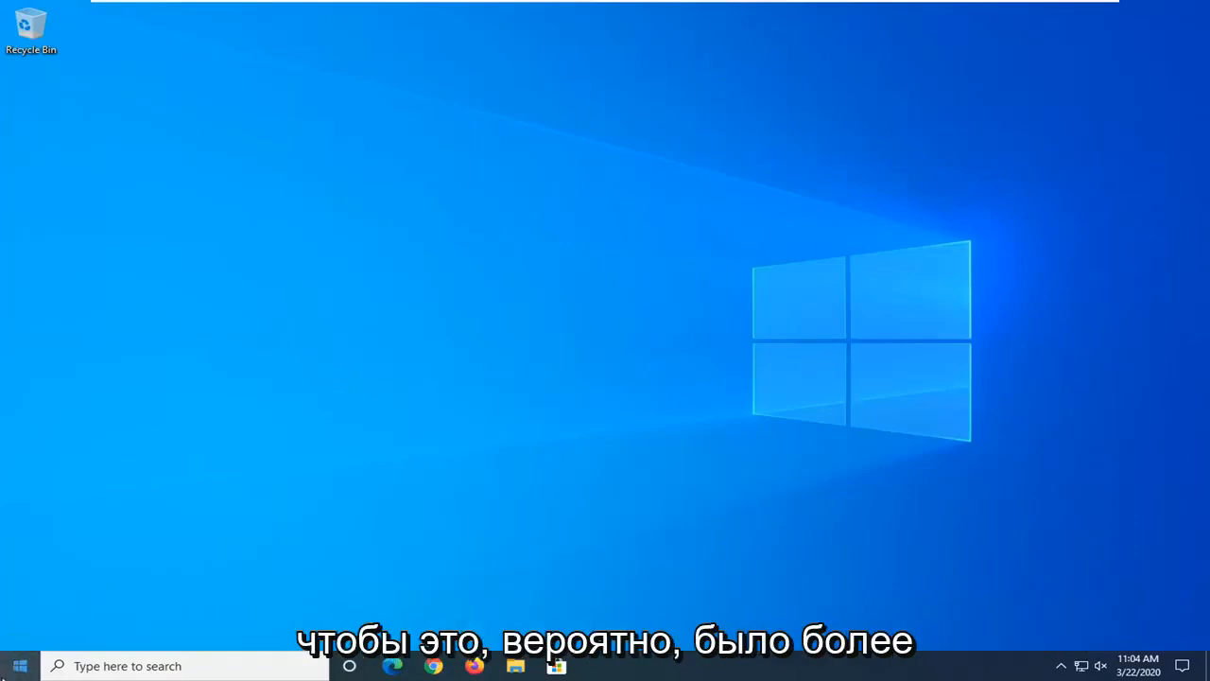
# - Search 'cmd' and run Command Prompt as administrator, approving User Account Control
pyautogui.click(19, 666)
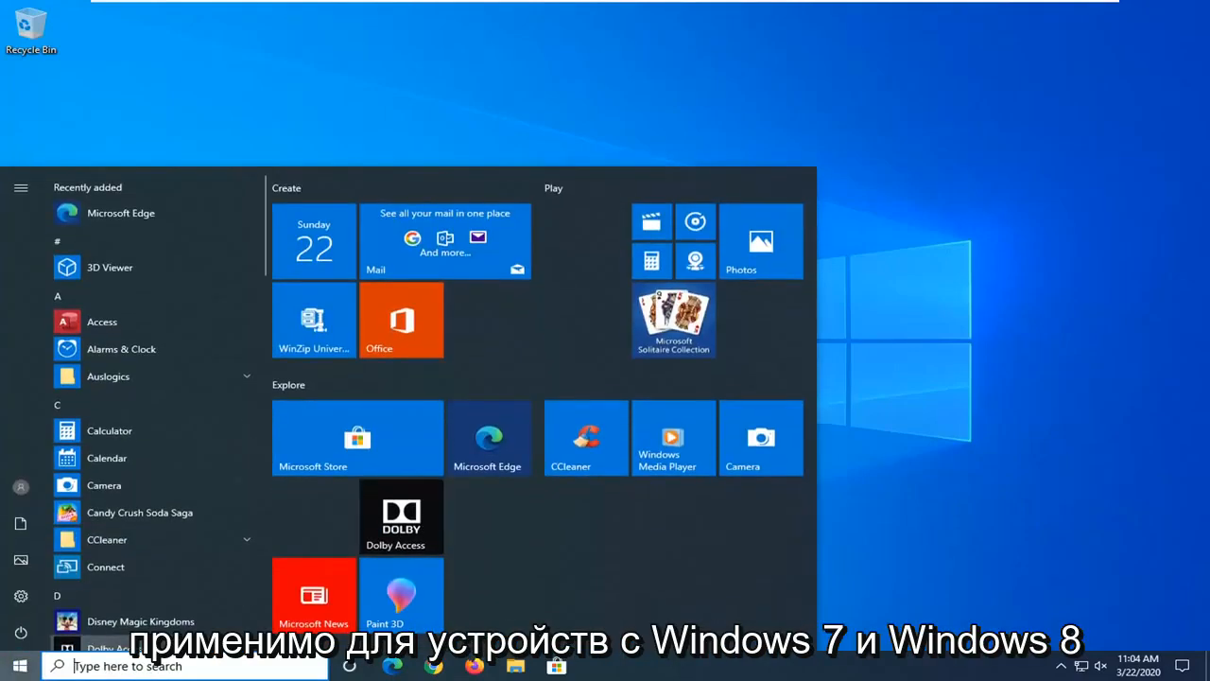
pyautogui.write('cmd')
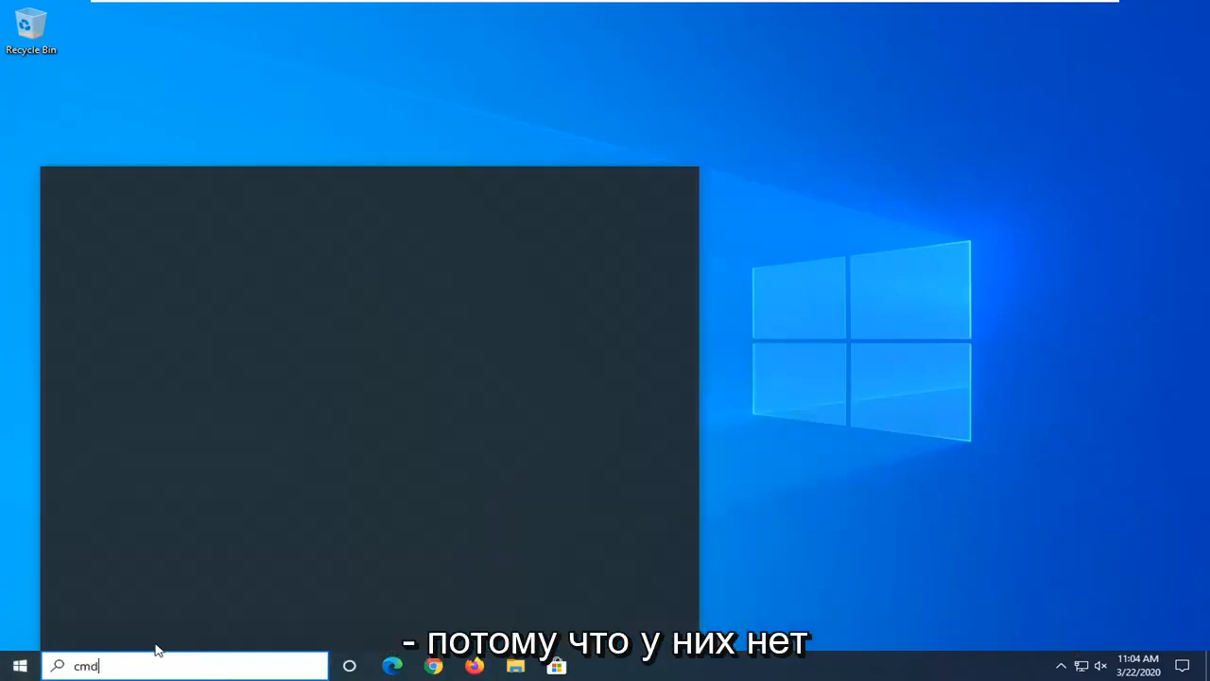
pyautogui.write('cmd')
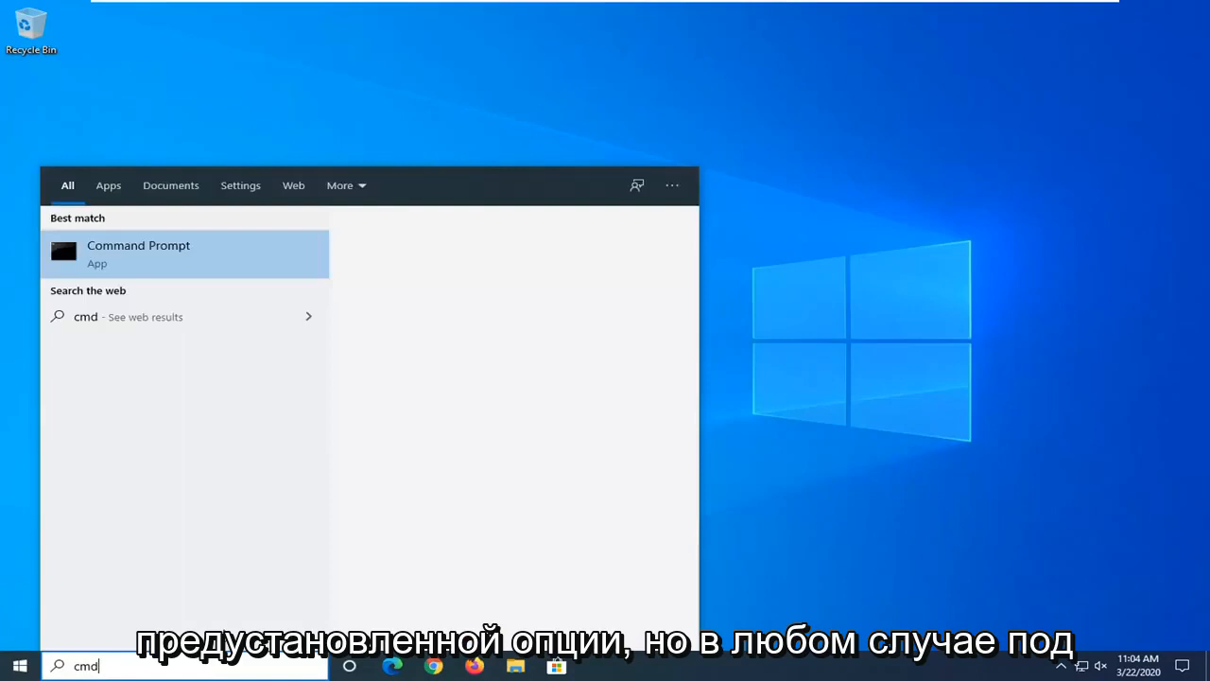
pyautogui.moveTo(85, 251)
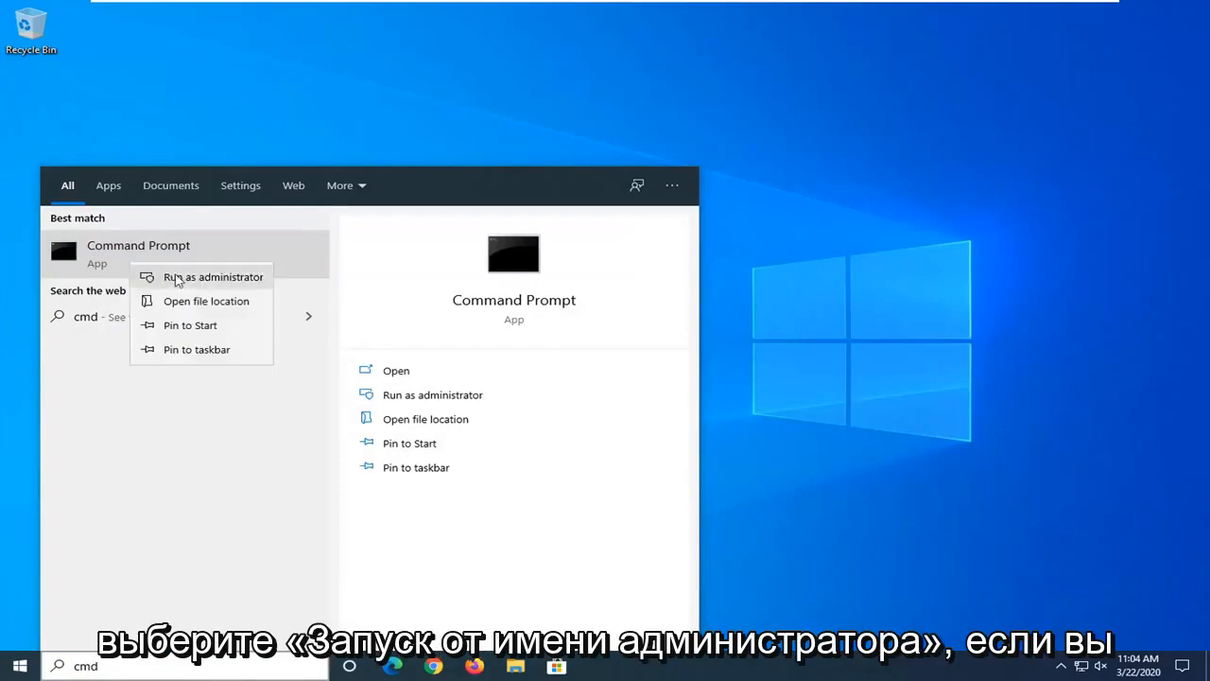
pyautogui.click(213, 276)
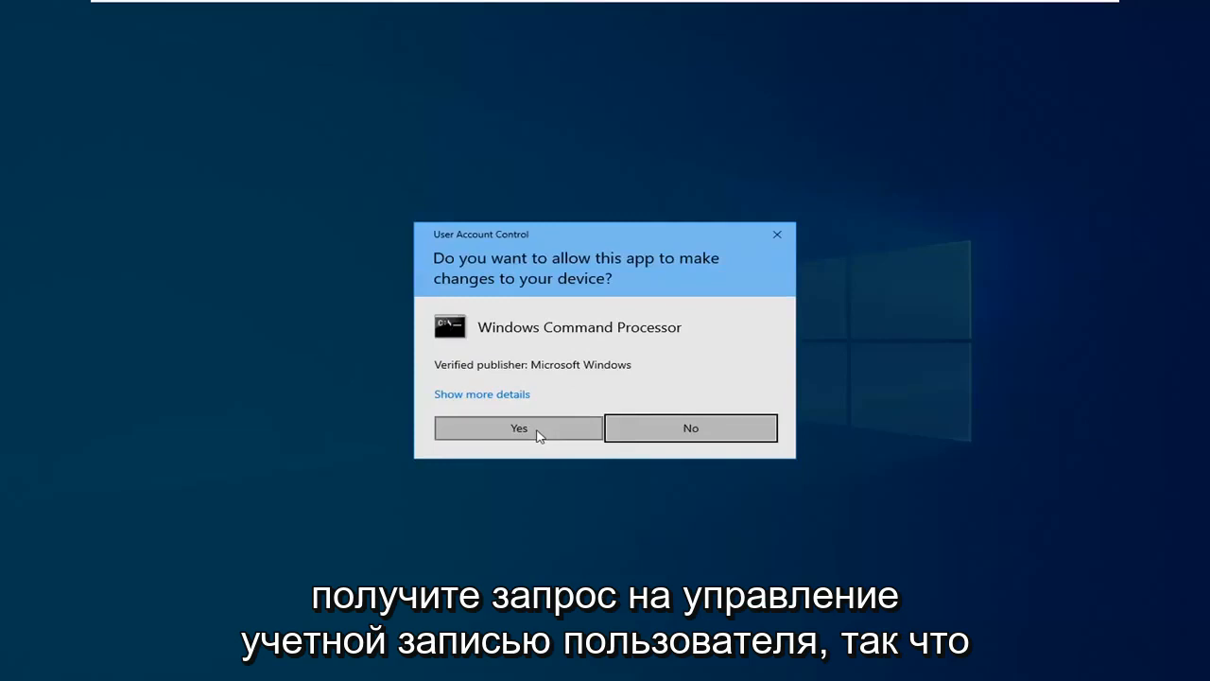
pyautogui.click(518, 427)
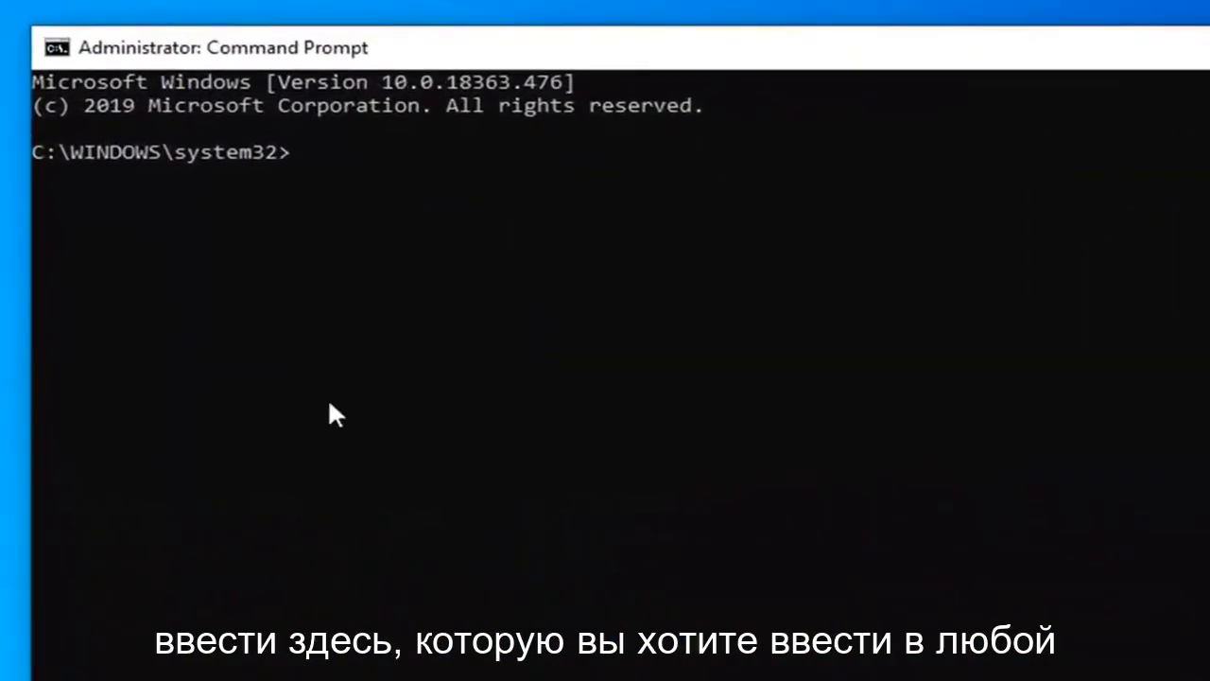
# - Run 'netsh winsock reset catalog' in the elevated Command Prompt
pyautogui.write('netsh')
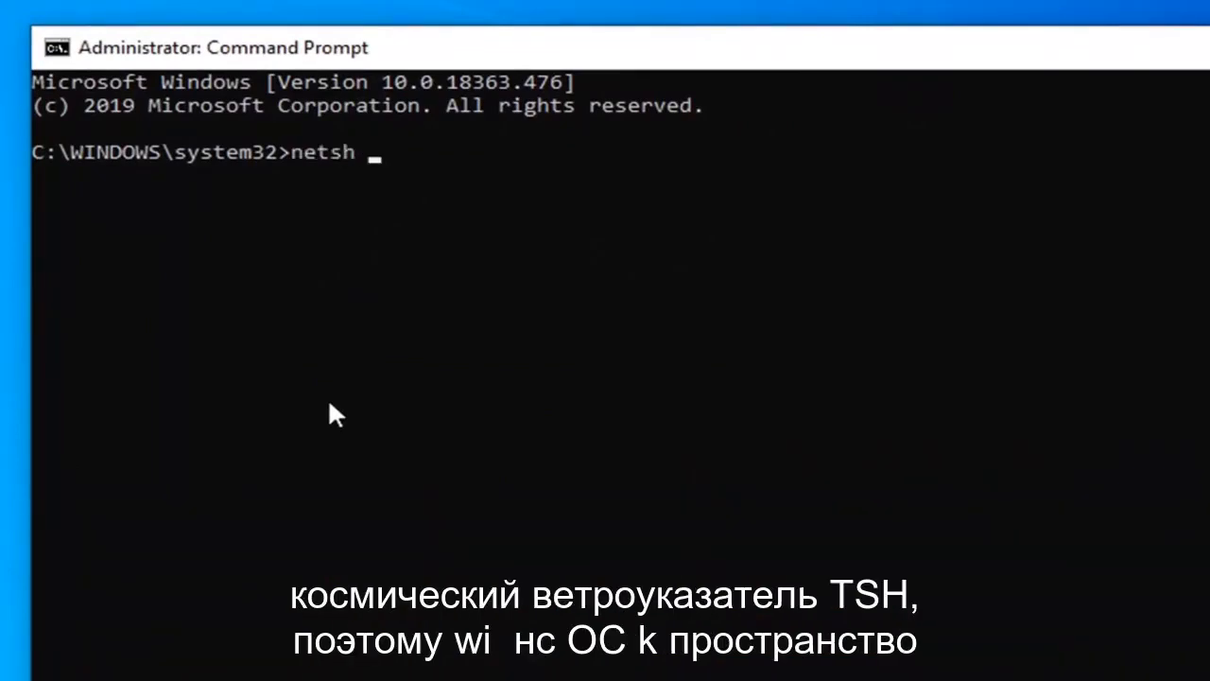
pyautogui.write('winsock')
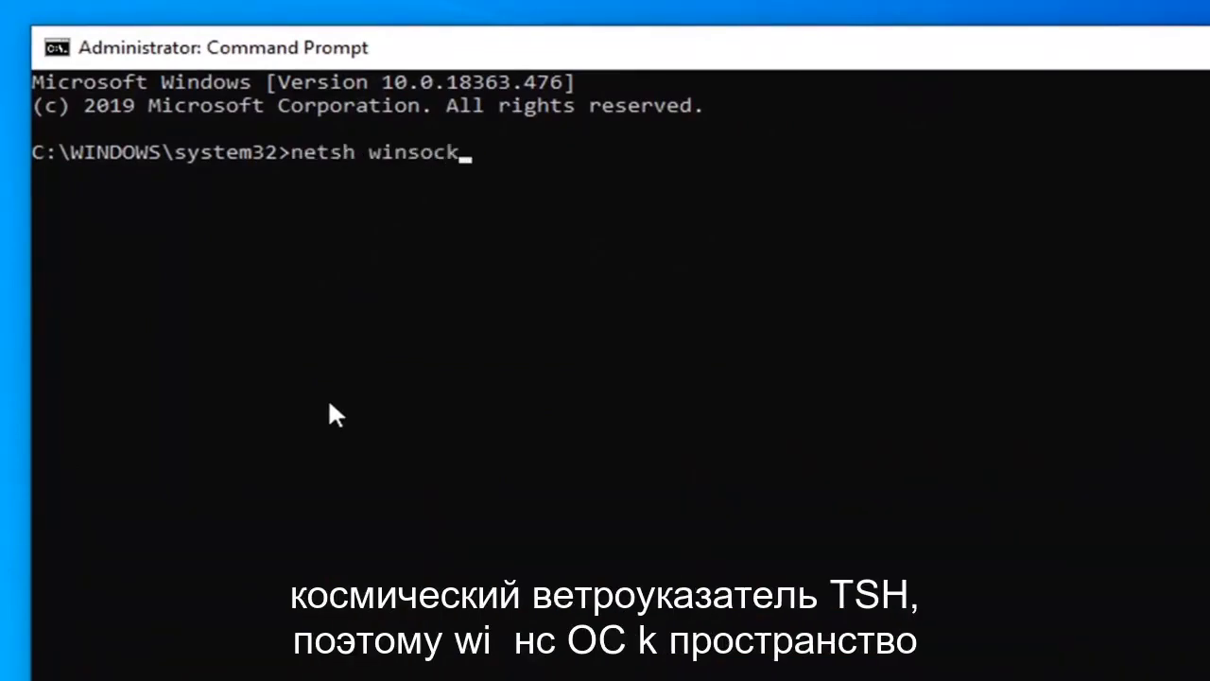
pyautogui.write('reset')
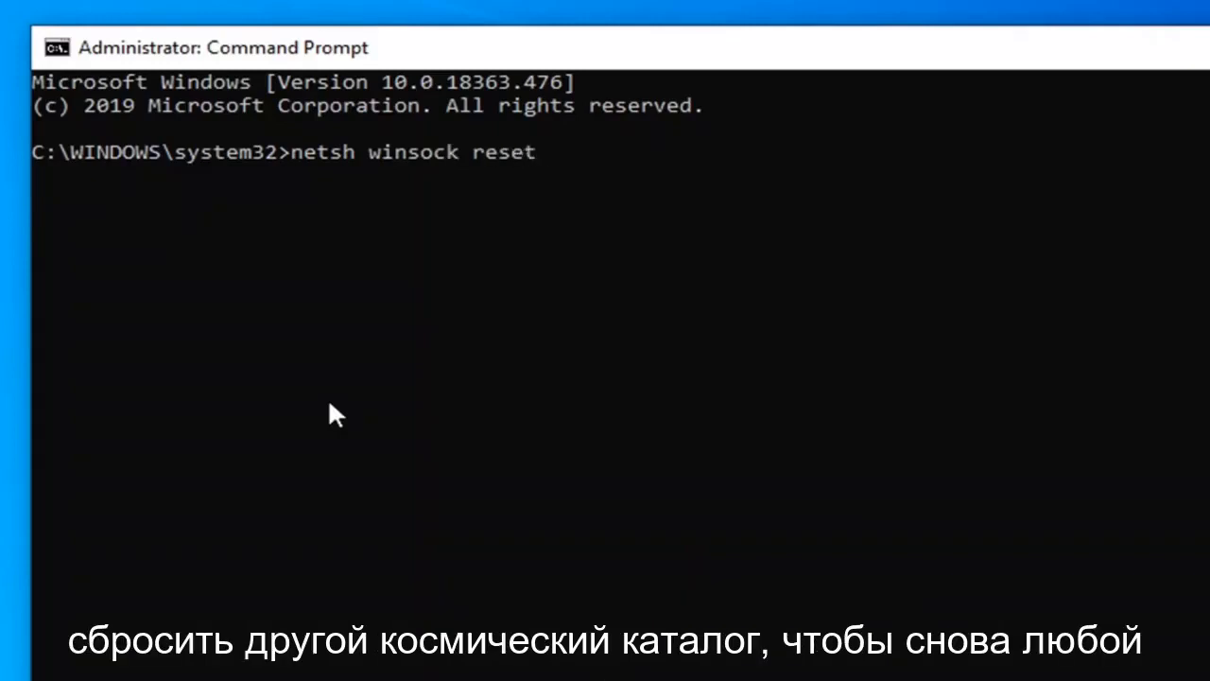
pyautogui.write('catalo')
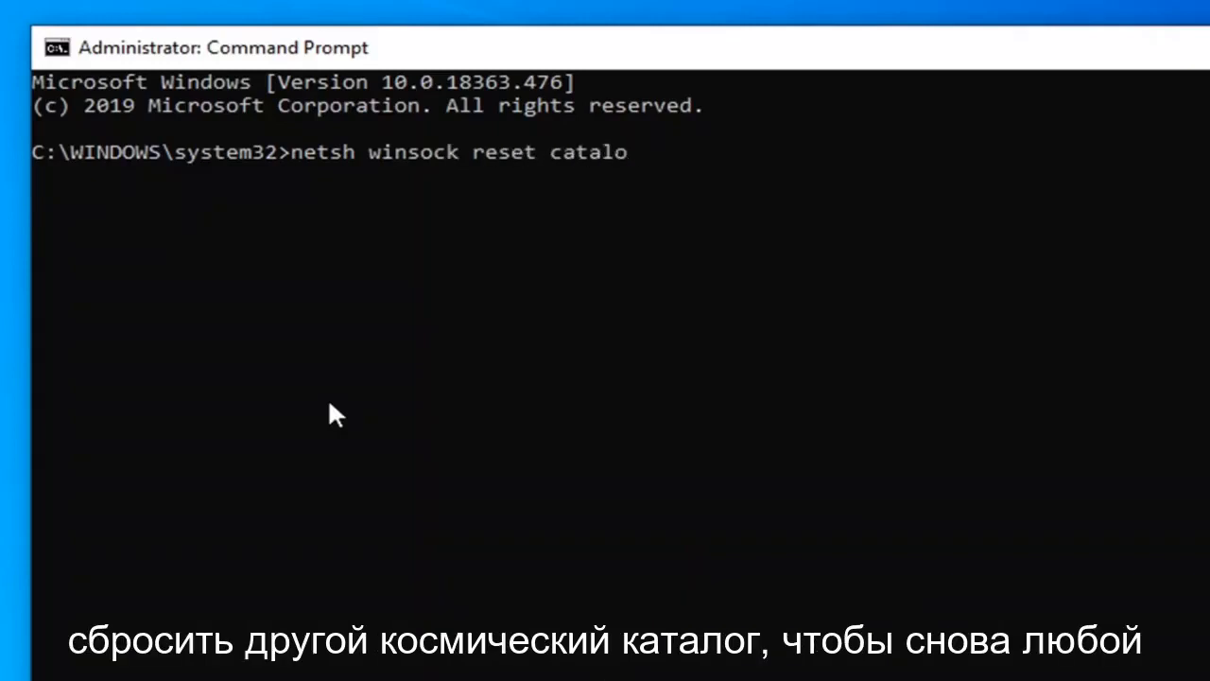
pyautogui.write('g')
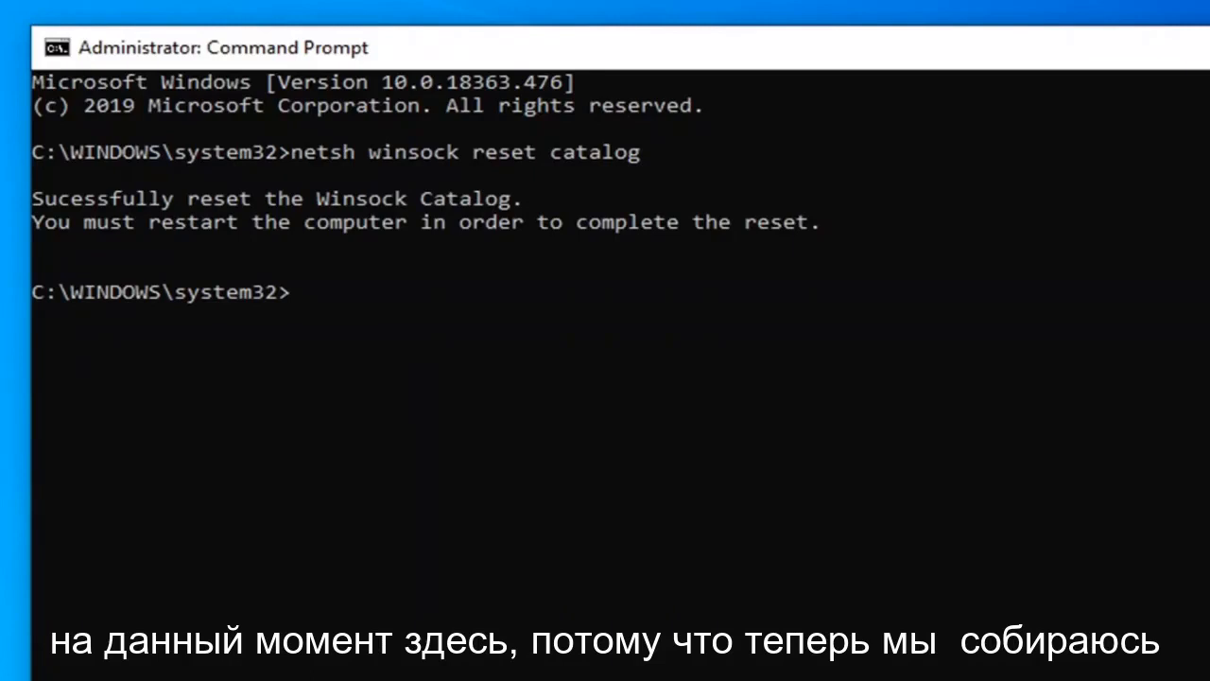
# - Run 'netsh int ipv4 reset reset.log' to reset the IPv4 interface settings
pyautogui.write('ne')
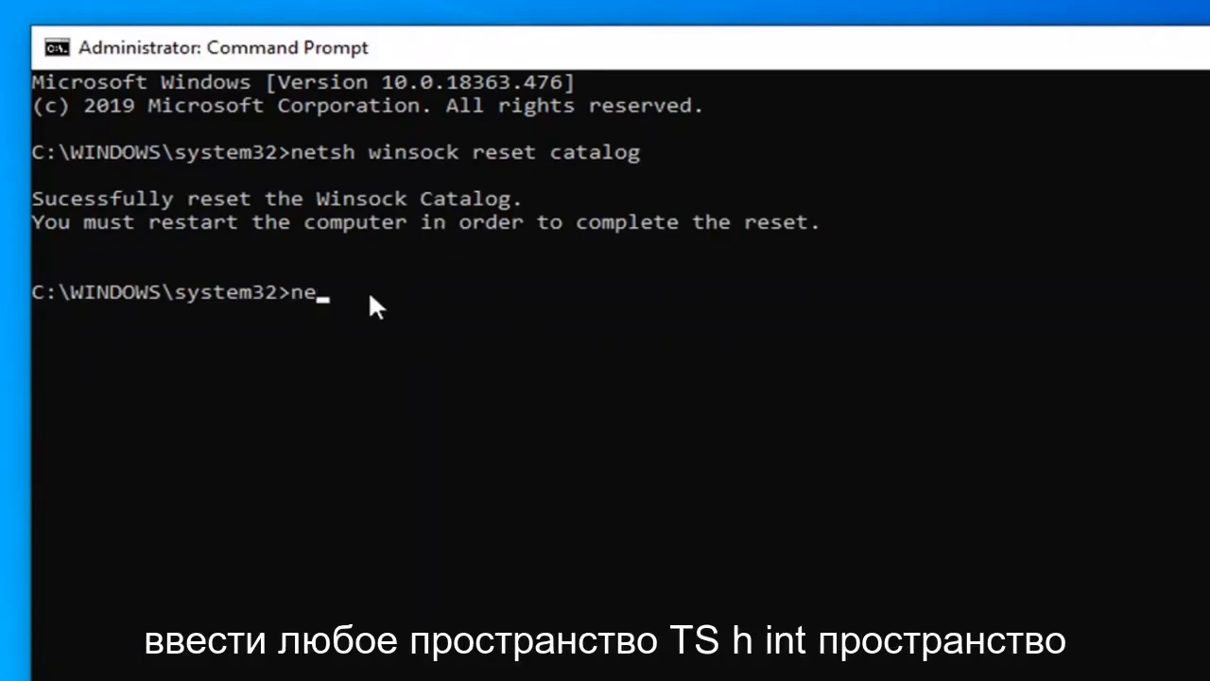
pyautogui.write('tsh')
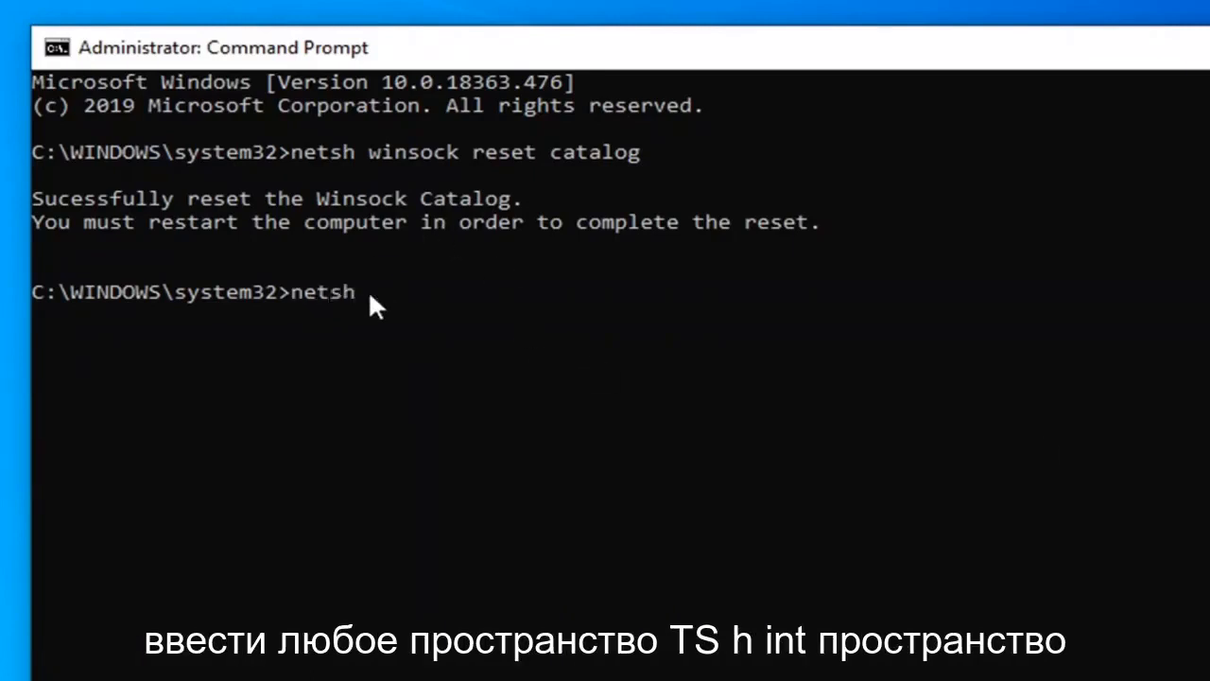
pyautogui.write('int')
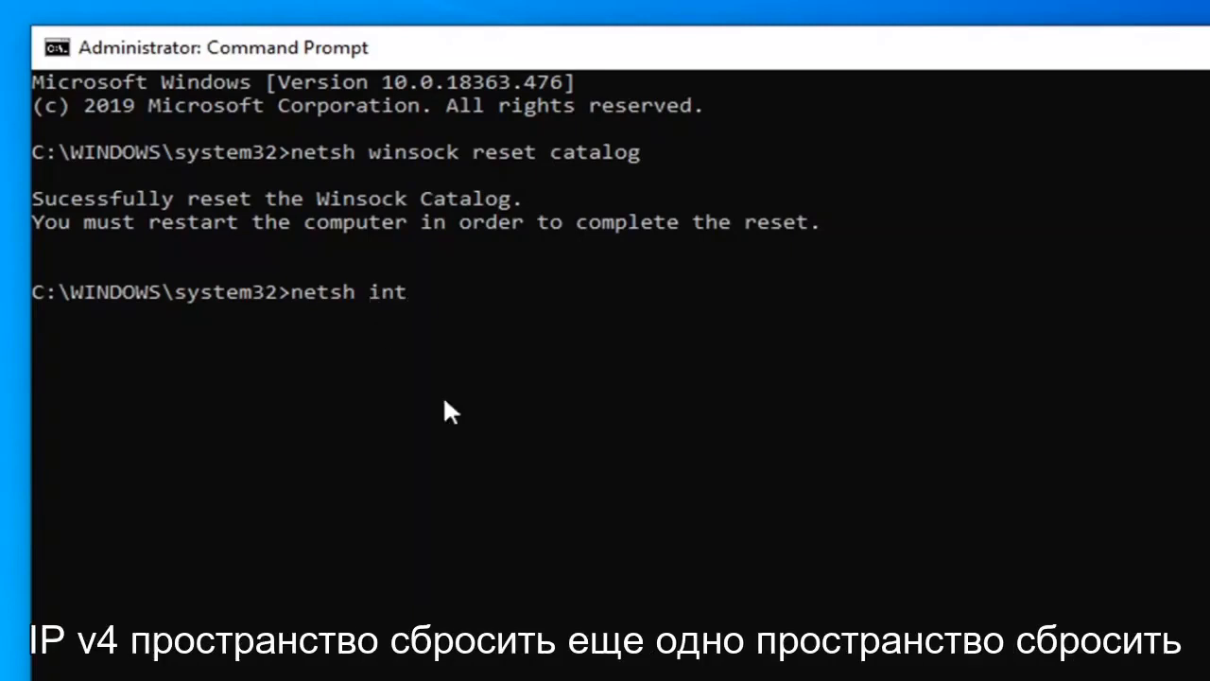
pyautogui.write('ip')
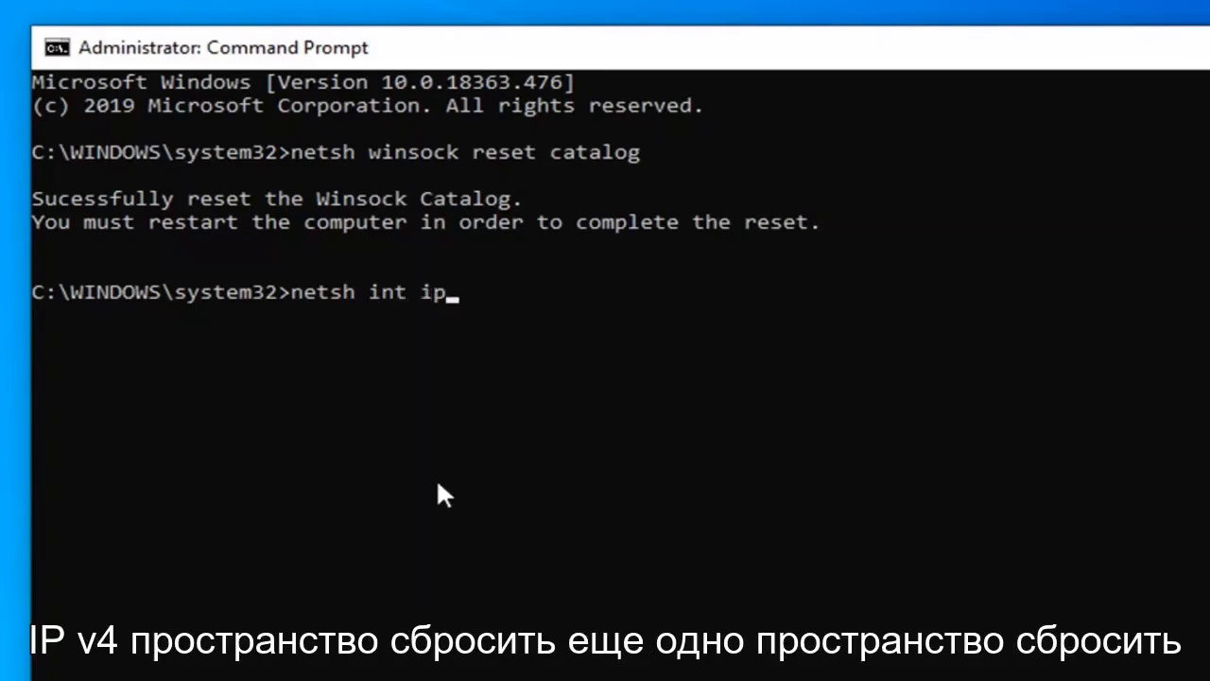
pyautogui.write('v4 reset')
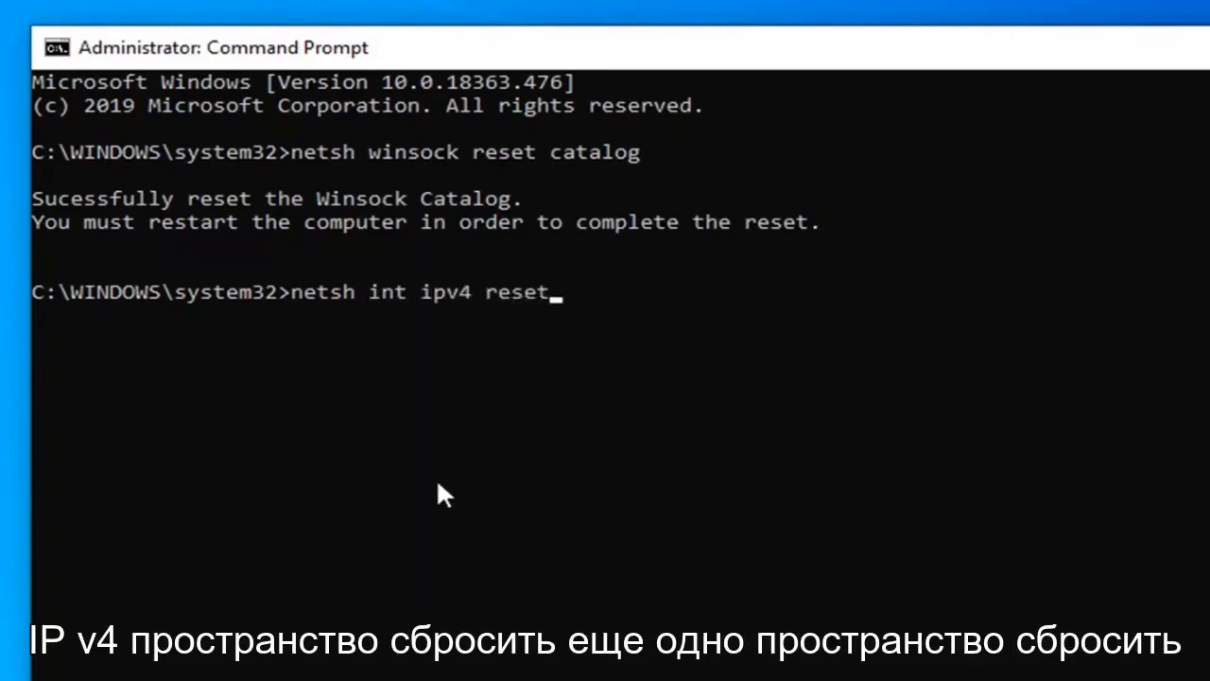
pyautogui.write('reset')
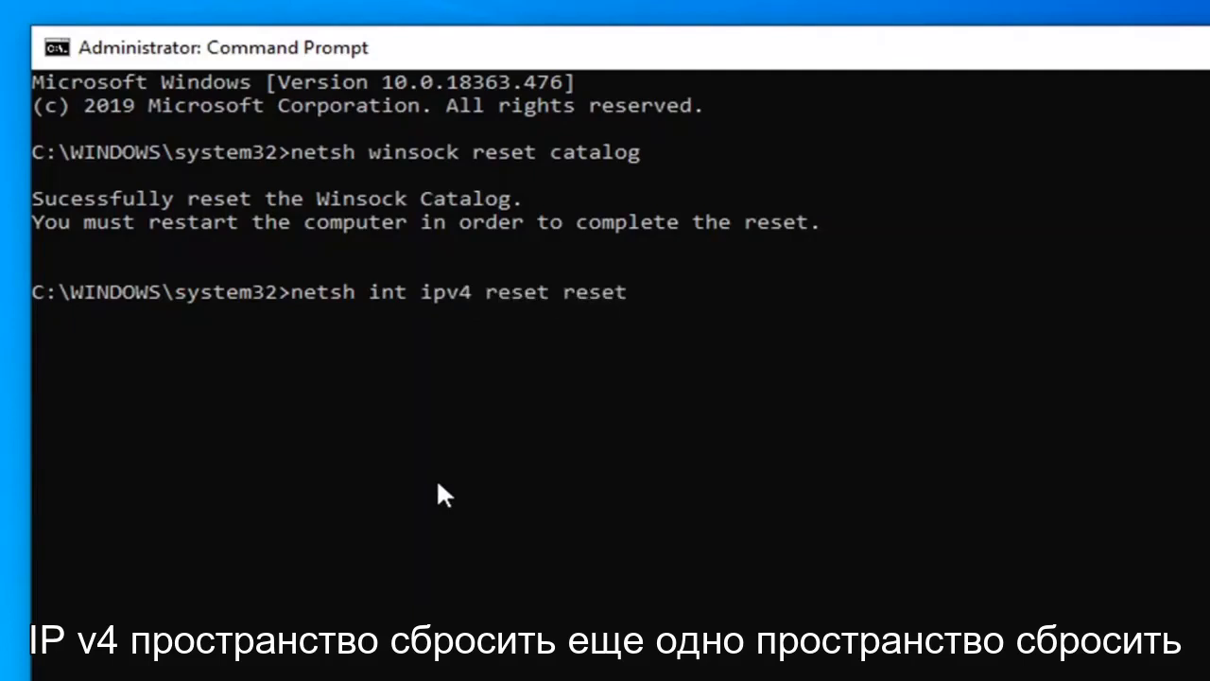
pyautogui.write('.log')
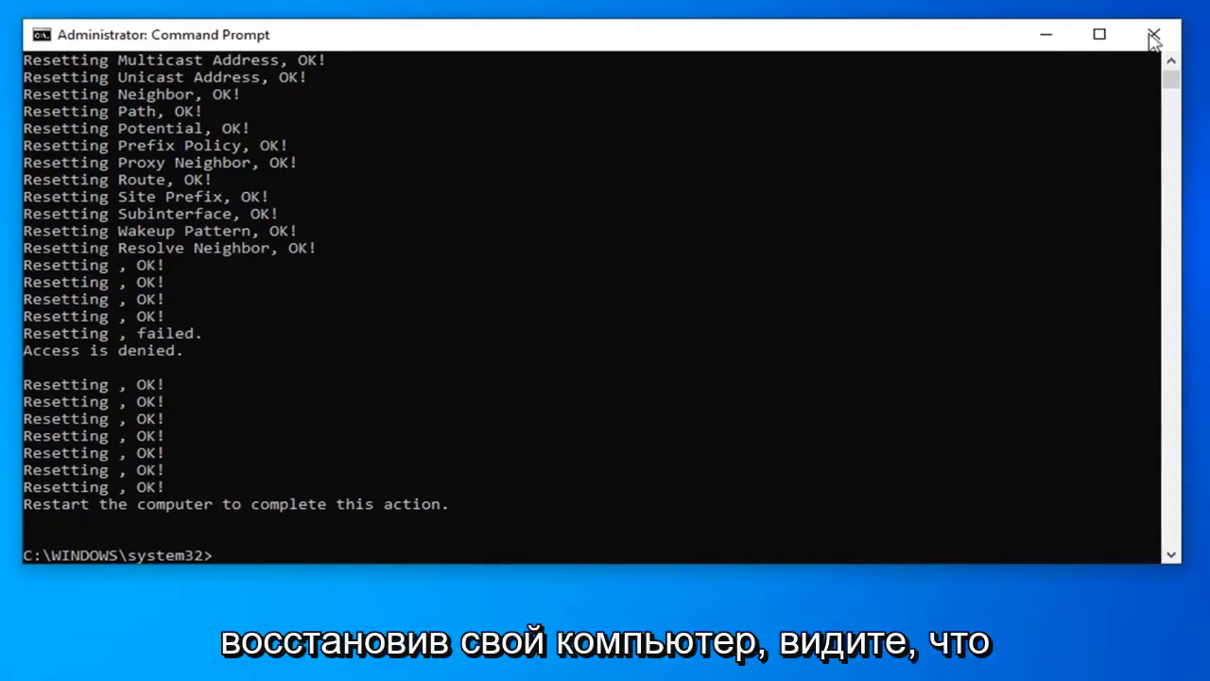
# - Close Command Prompt and launch Device Manager by searching 'device manager'
pyautogui.click(1153, 35)
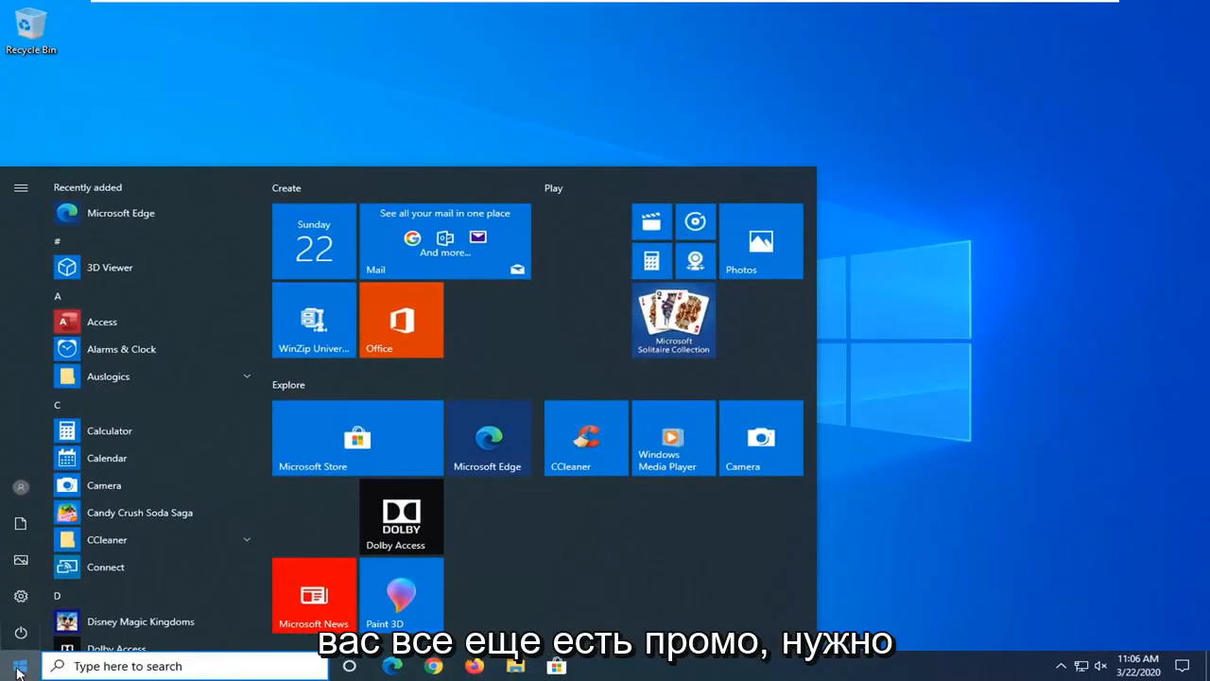
pyautogui.write('device manager')
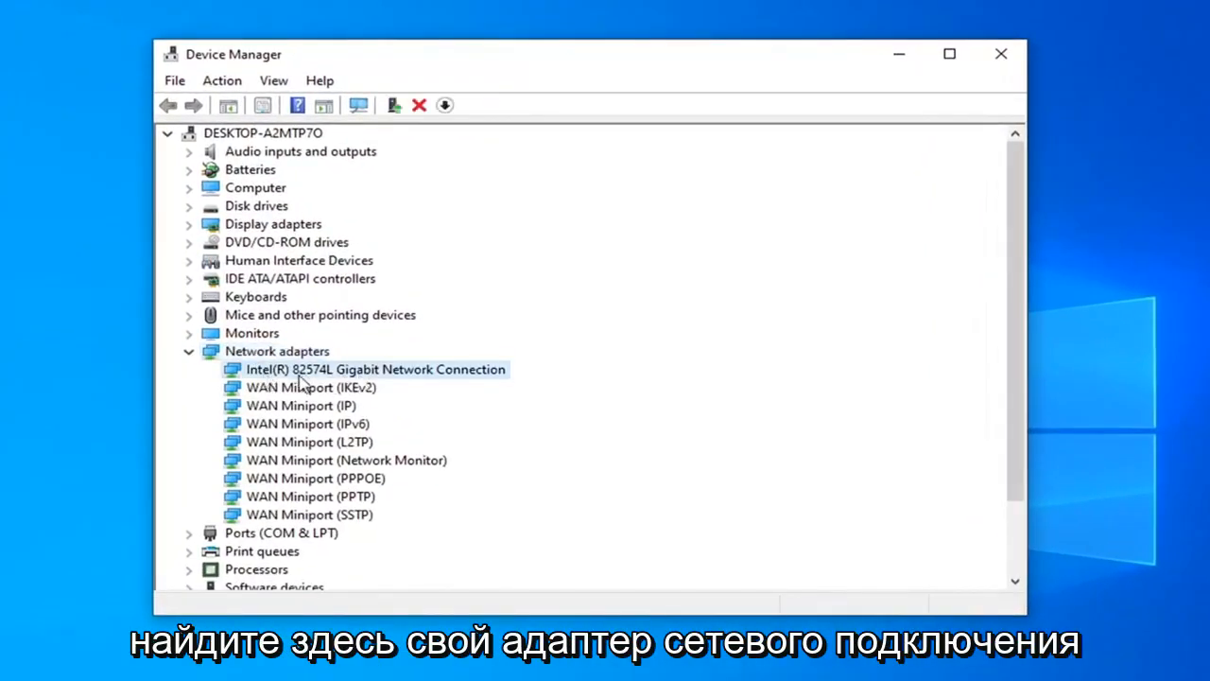
pyautogui.moveTo(303, 452)
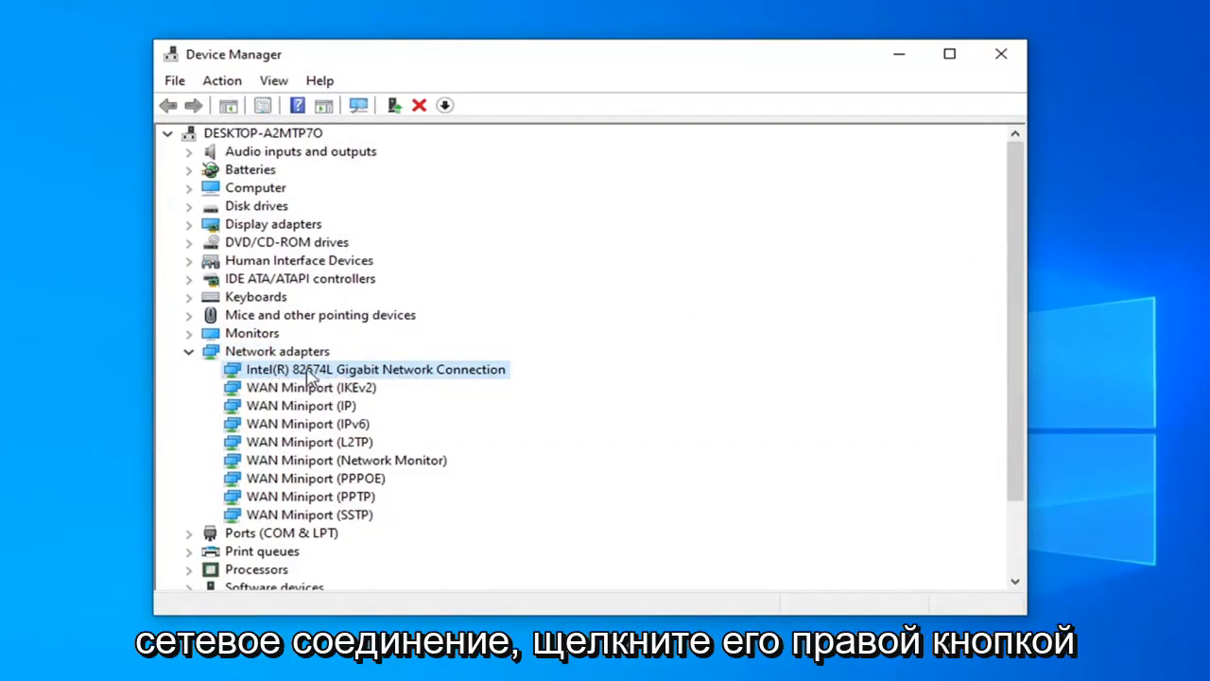
# - Uninstall the Intel(R) 82574L Gigabit Network Connection, then collapse Network adapters
pyautogui.rightClick(375, 369)
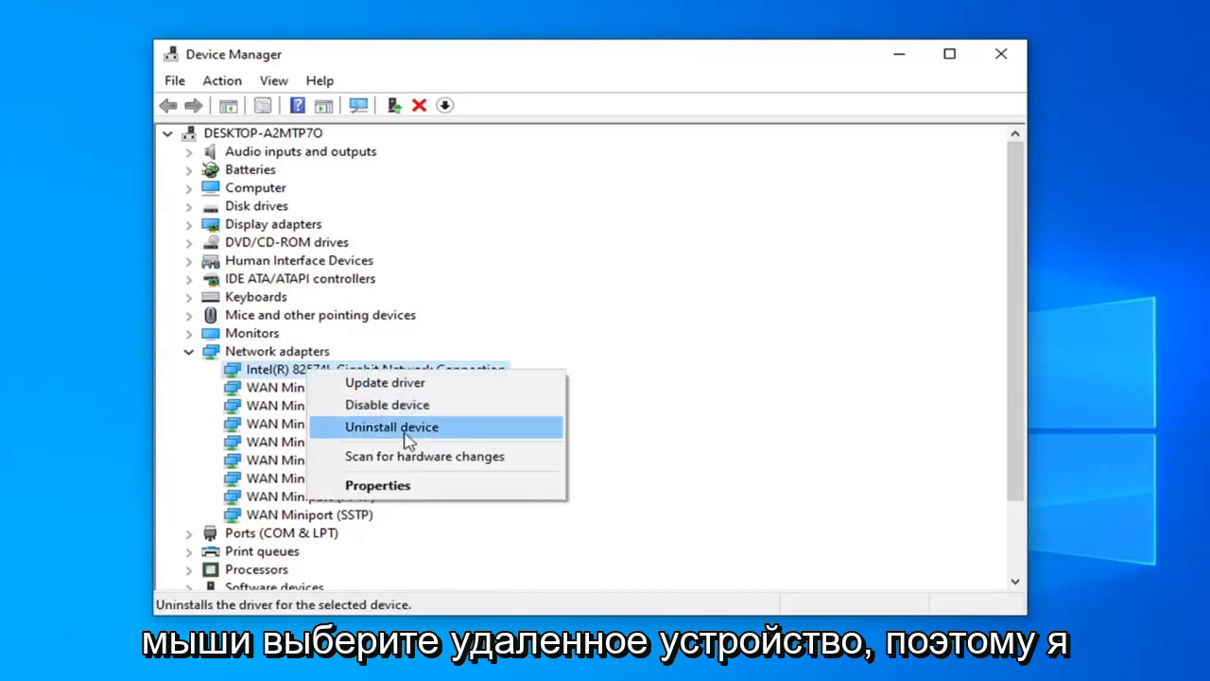
pyautogui.click(390, 426)
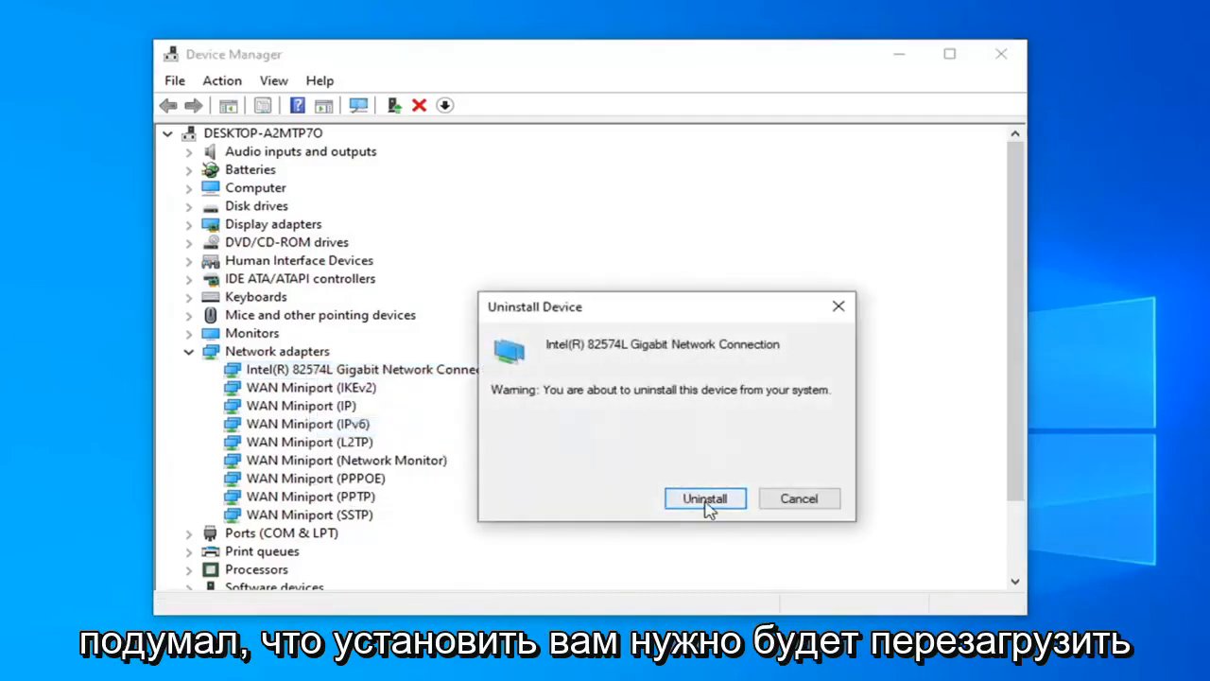
pyautogui.click(704, 498)
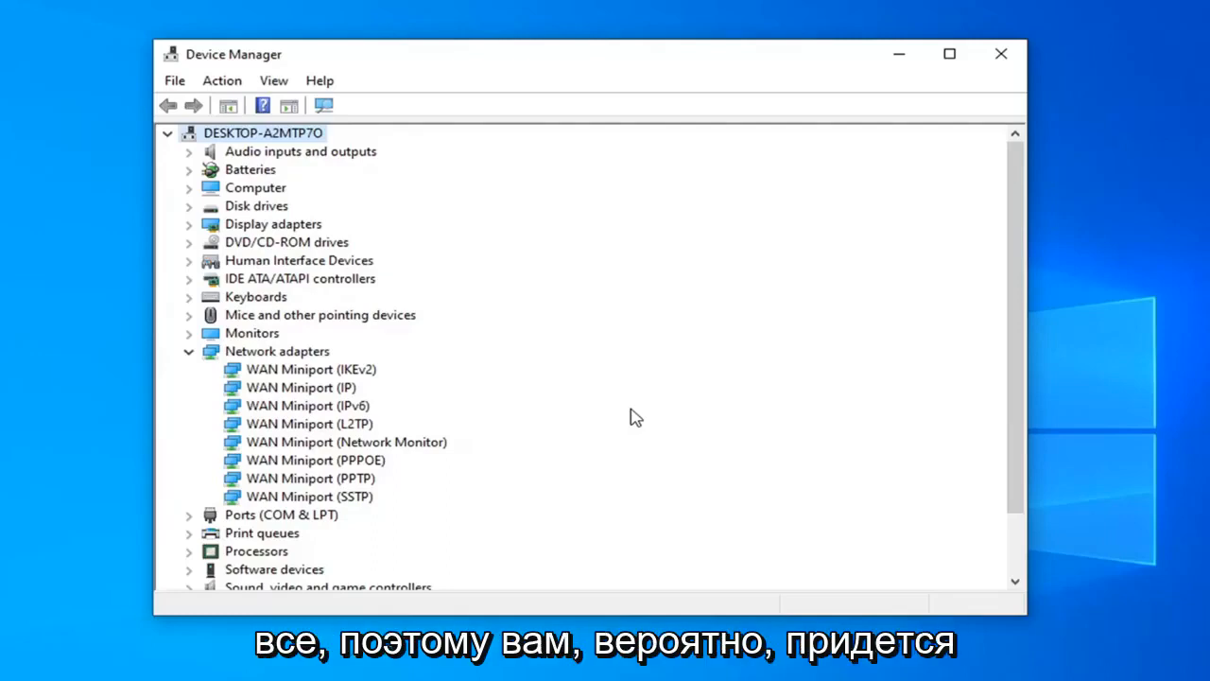
pyautogui.moveTo(1080, 457)
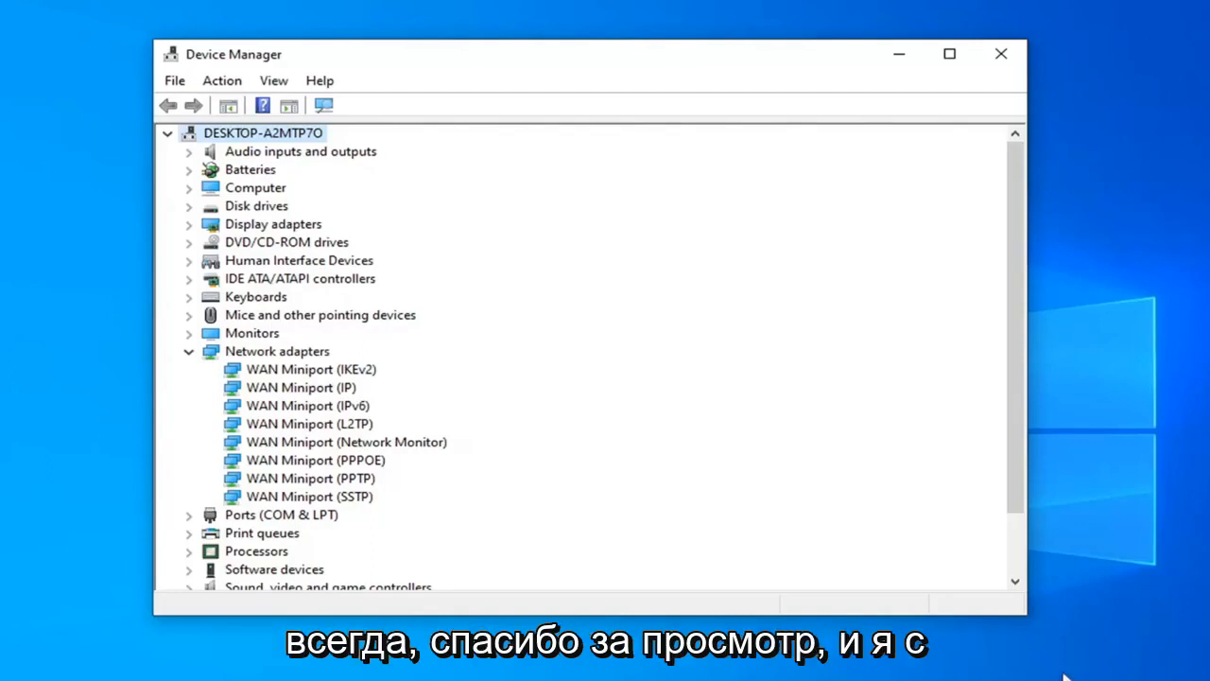
pyautogui.click(189, 351)
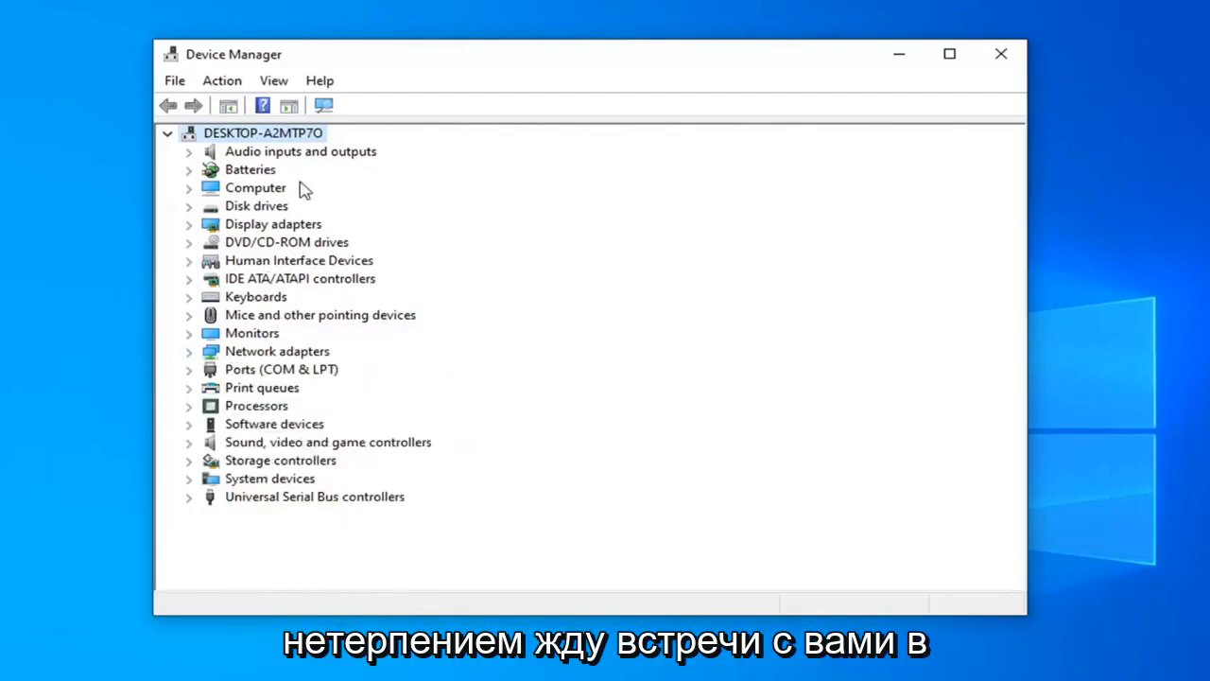